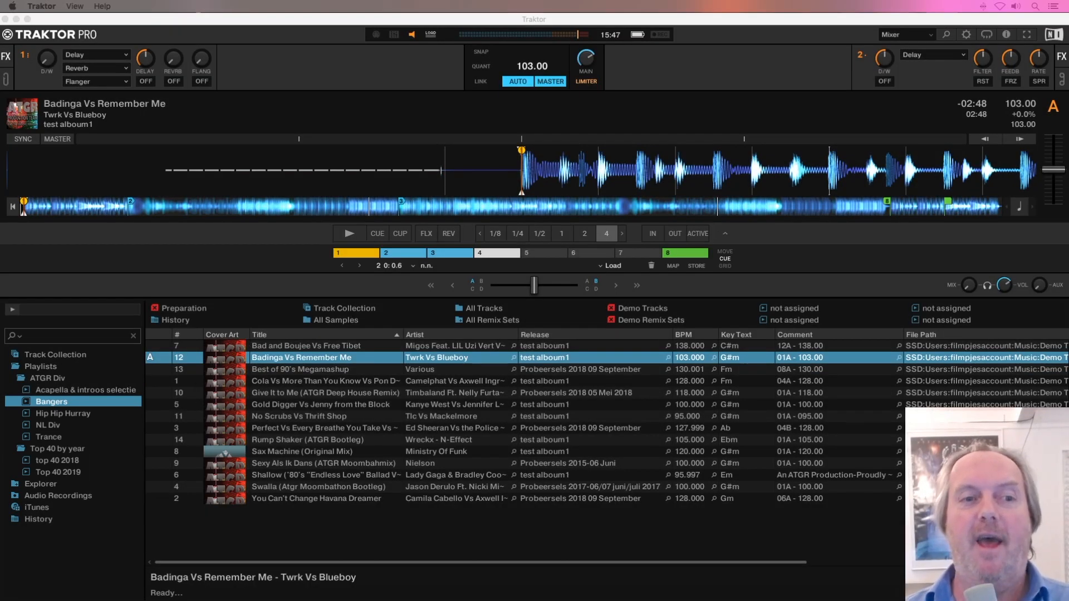
Step: Select Track Collection in the Traktor browser tree to list every track
click(55, 354)
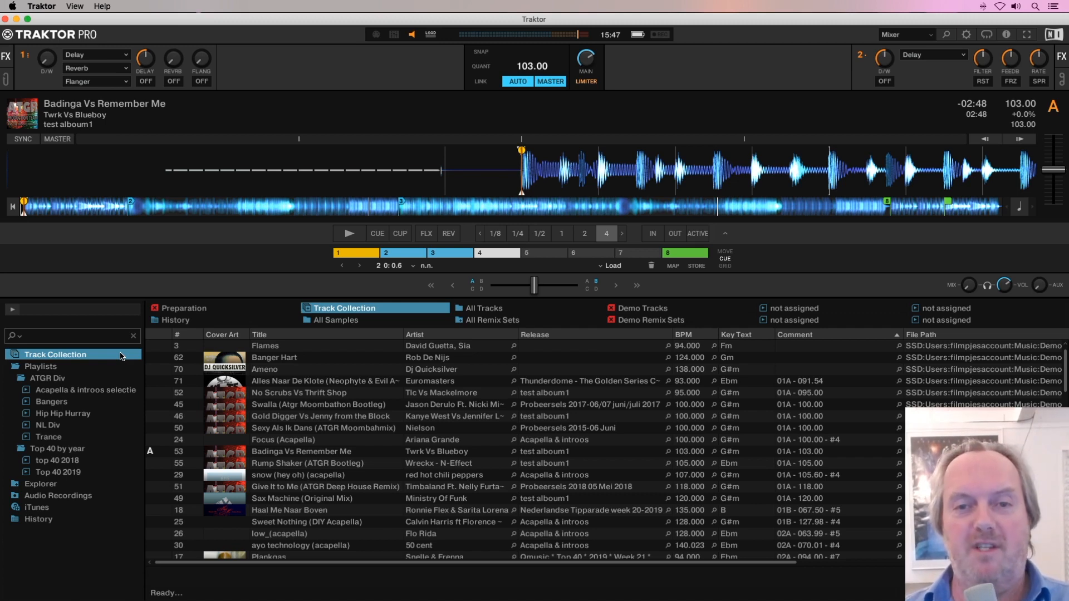
Step: Export the whole Traktor collection as an NML file, setting the copy-tracks option
right_click(54, 354)
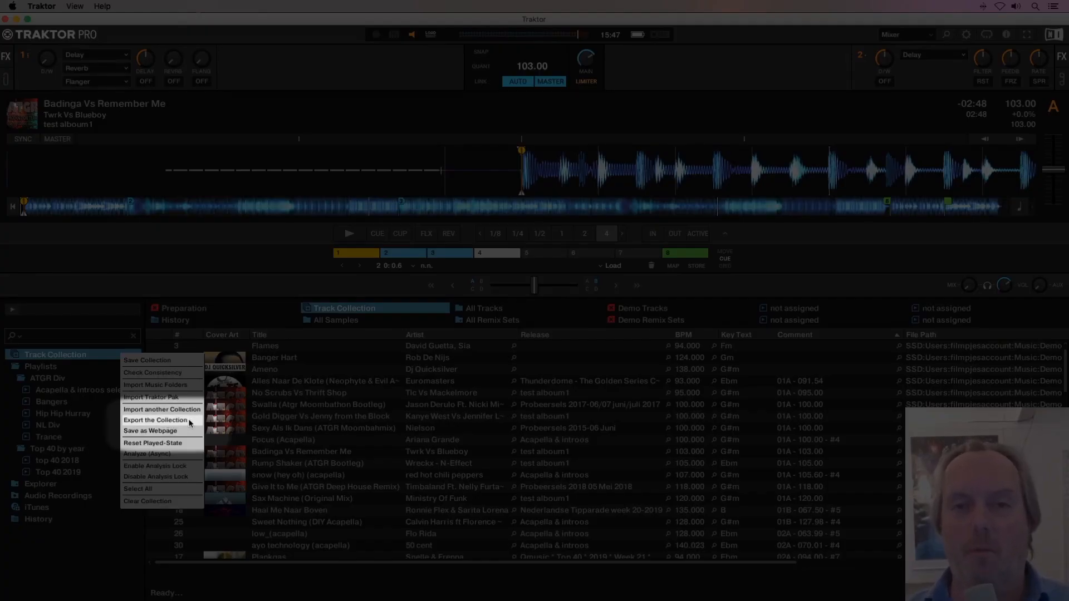
click(155, 420)
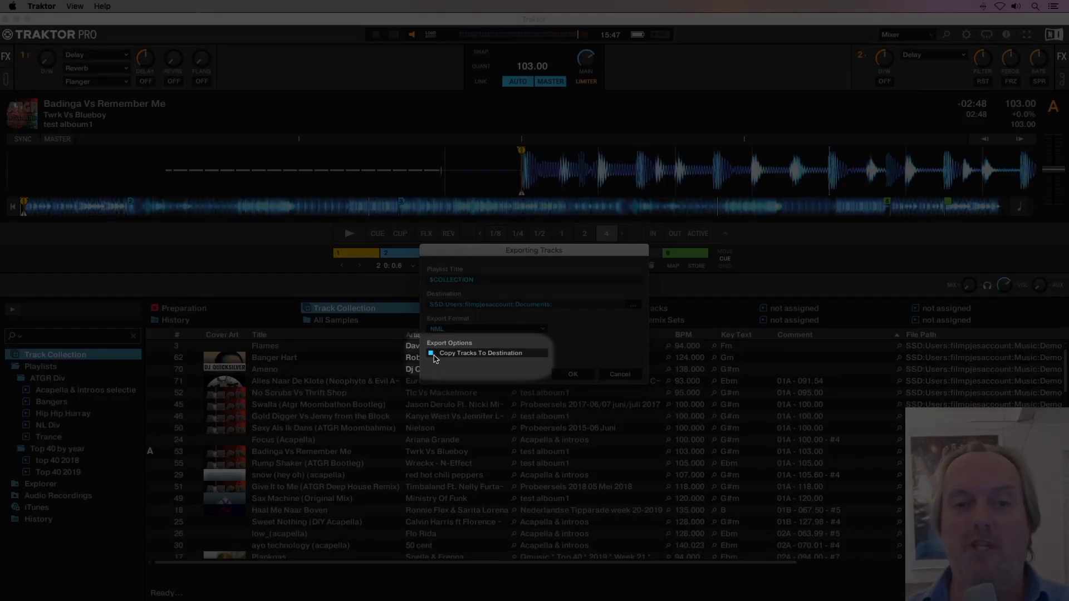
click(431, 353)
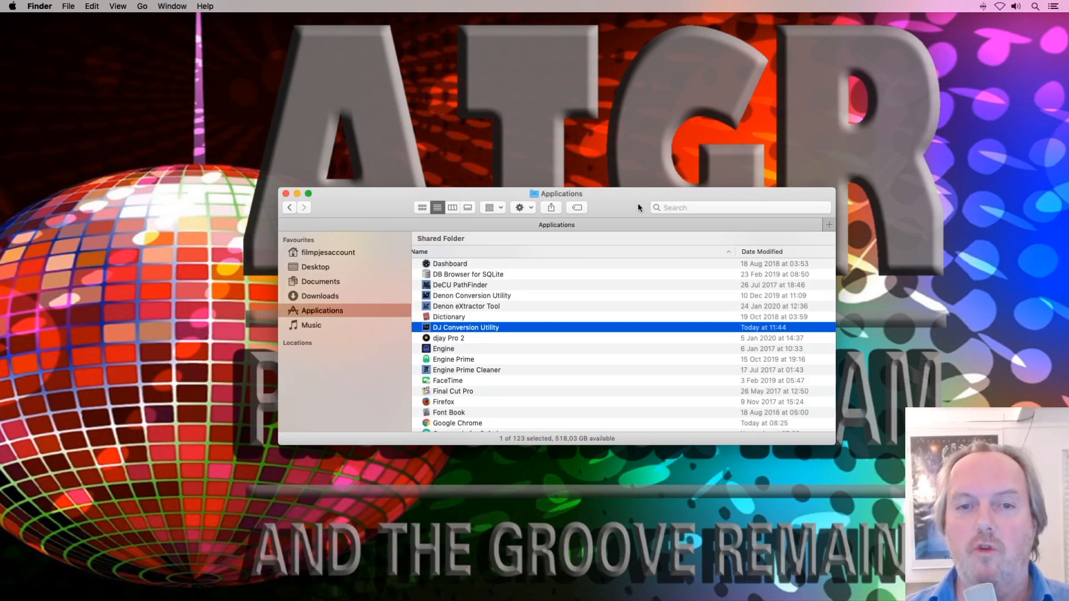
mouse_move(471, 332)
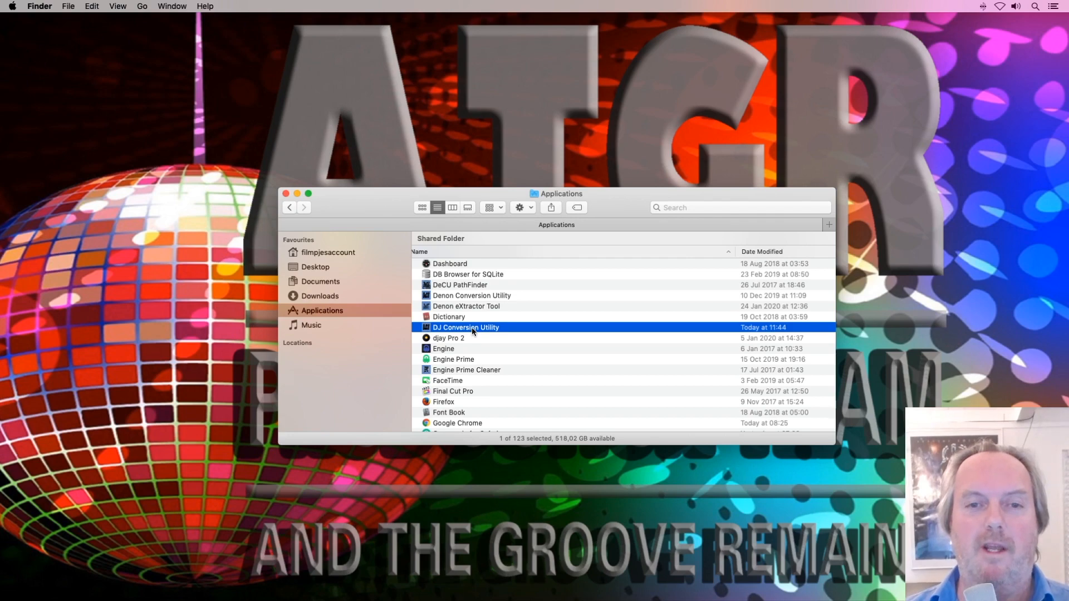
Step: Launch DJ Conversion Utility from the Applications folder
double_click(465, 327)
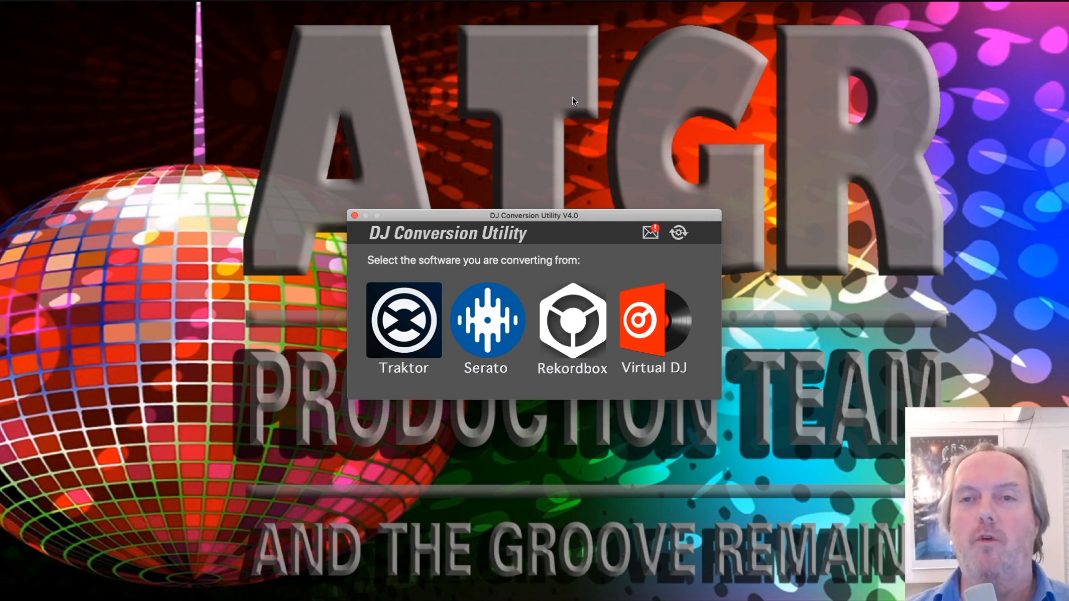
Step: Choose Traktor as the source and start converting the exported collection
click(401, 318)
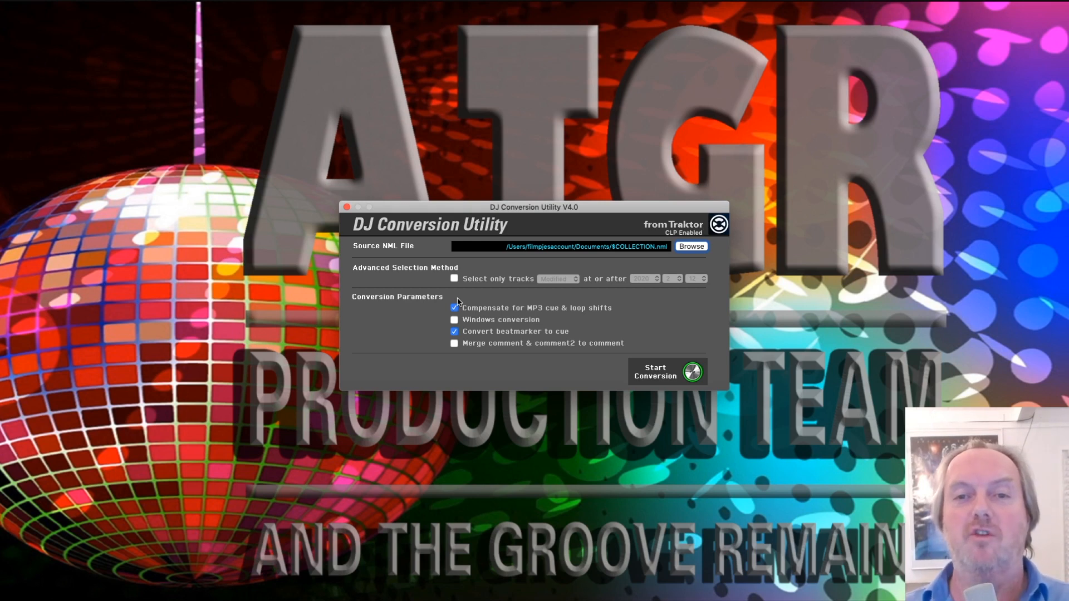
mouse_move(683, 335)
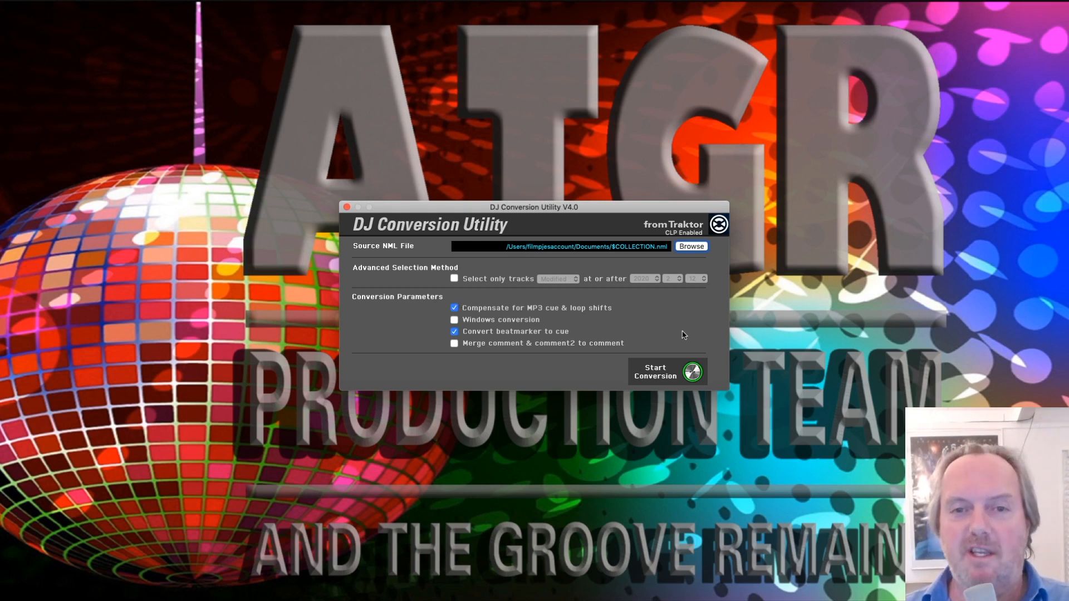
mouse_move(623, 294)
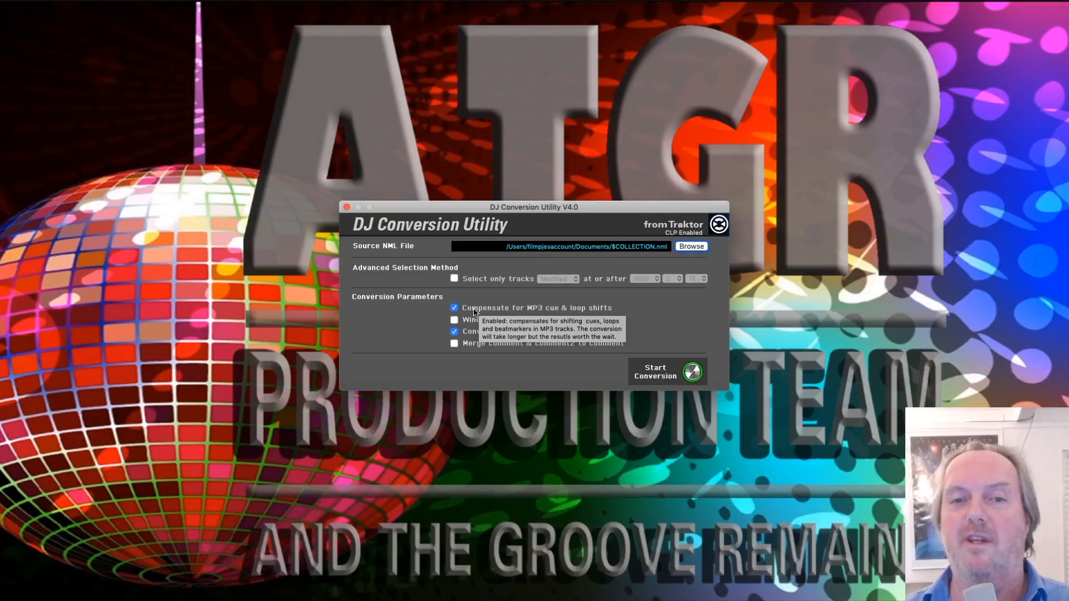
click(665, 371)
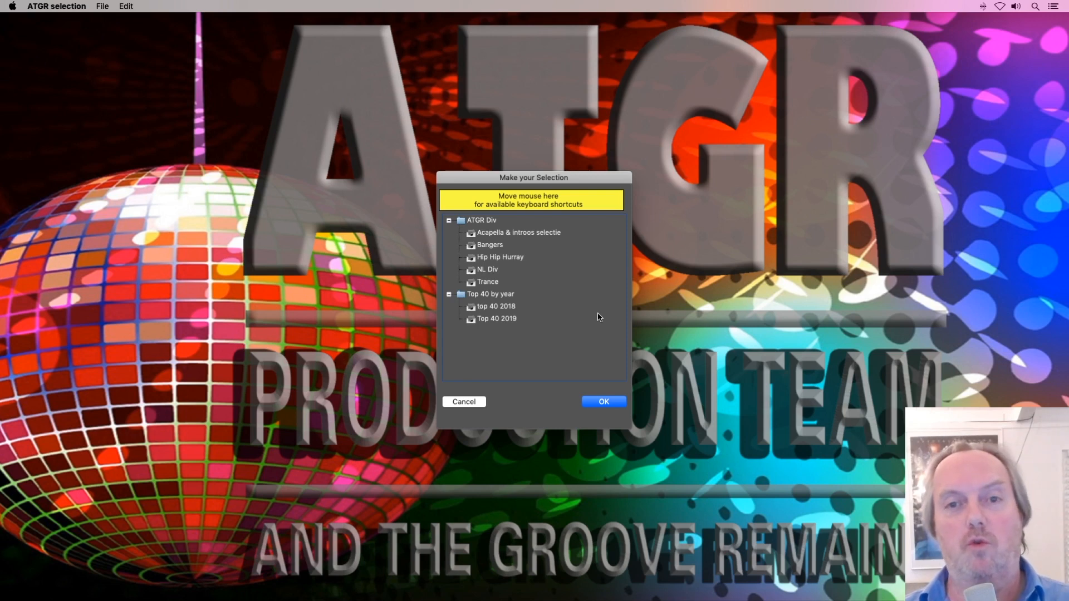
mouse_move(602, 312)
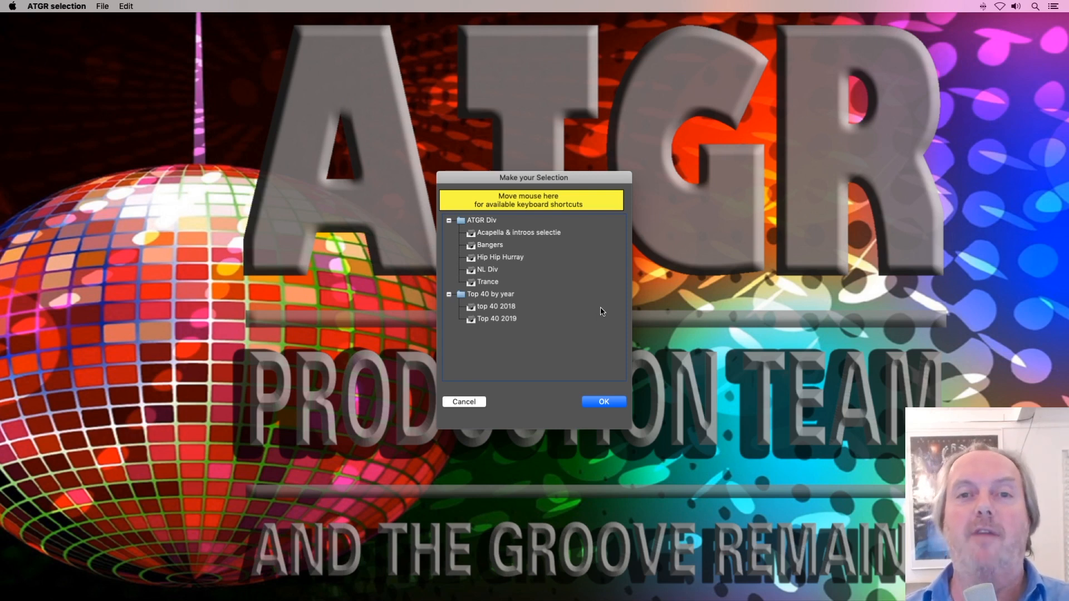
mouse_move(590, 200)
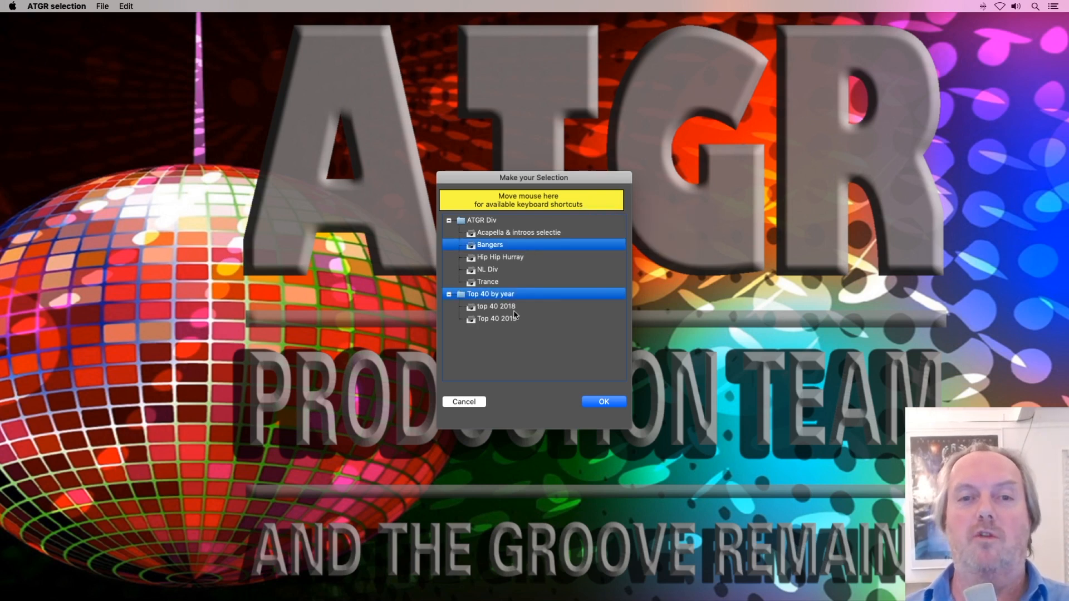
Step: Select only the Bangers playlist in the Make your Selection window
click(497, 318)
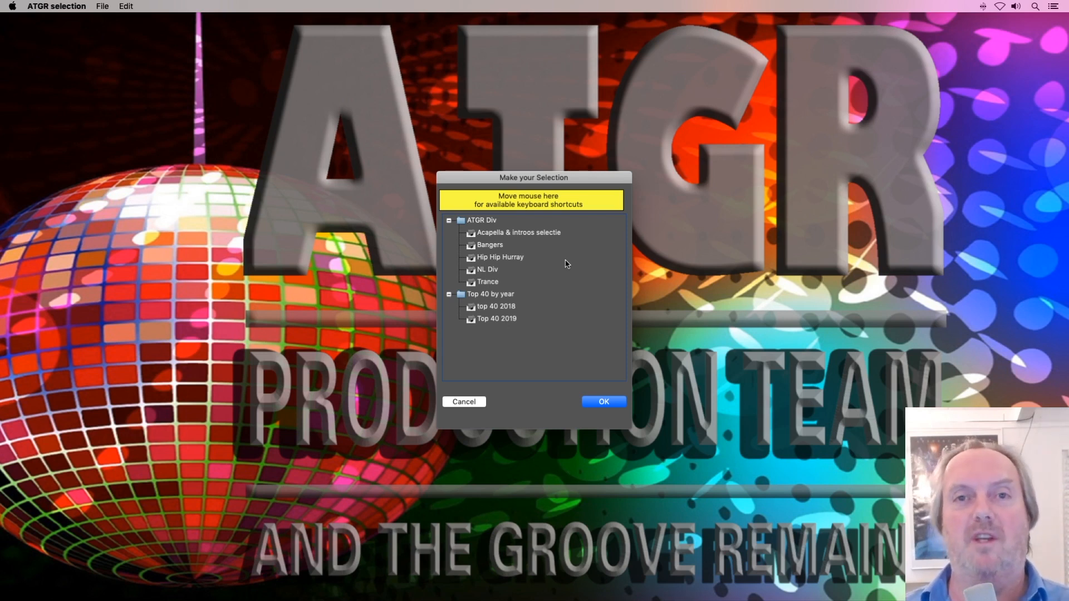
click(489, 245)
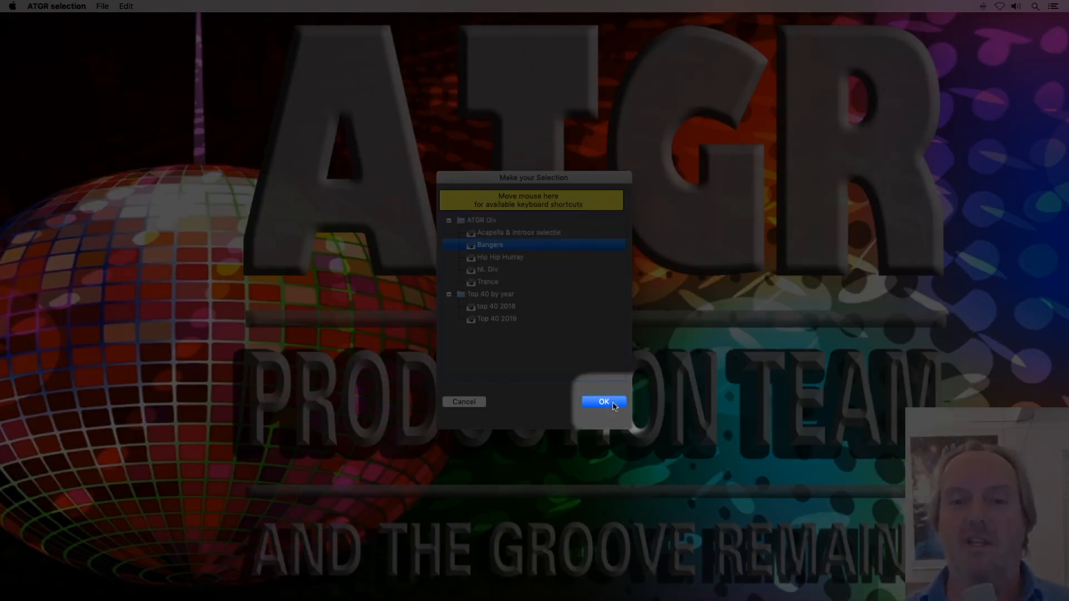
Step: Confirm the Bangers selection and let the conversion run until All done
click(602, 401)
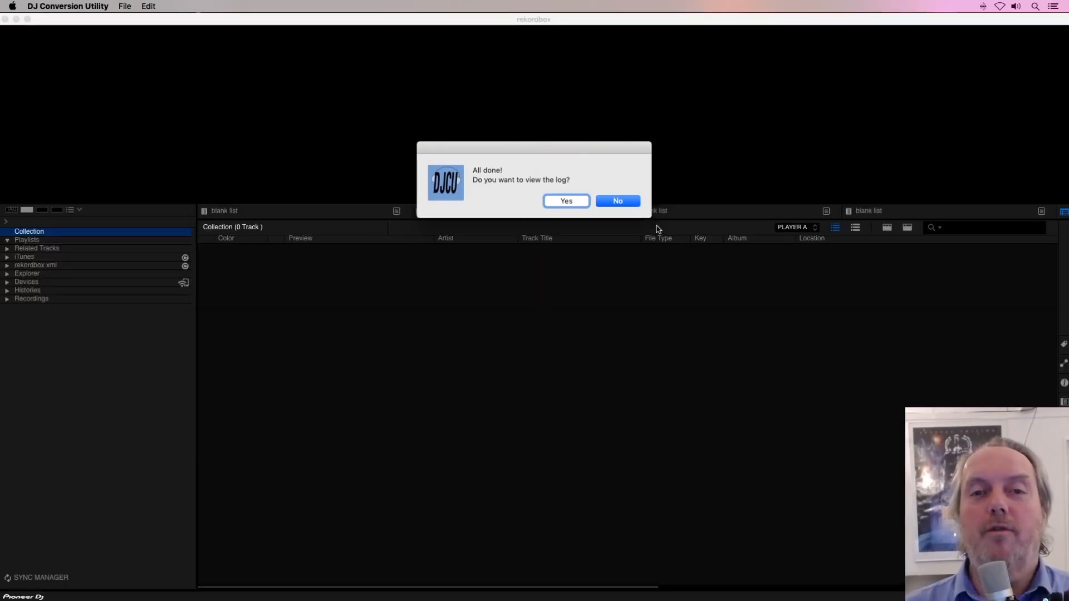
Step: Decline viewing the conversion log and close rekordbox's update offer
click(616, 200)
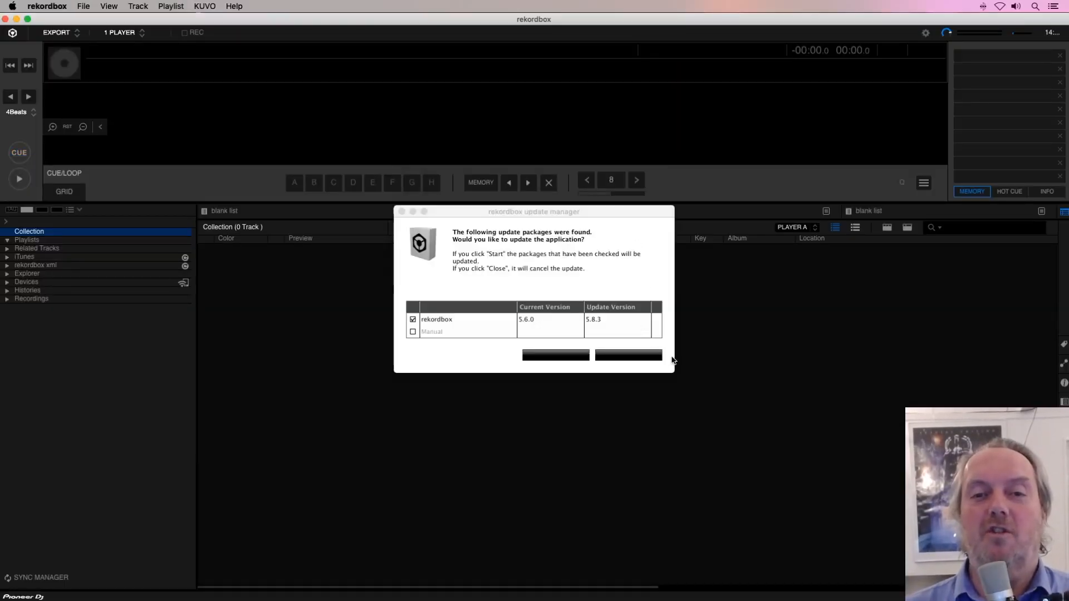
mouse_move(650, 366)
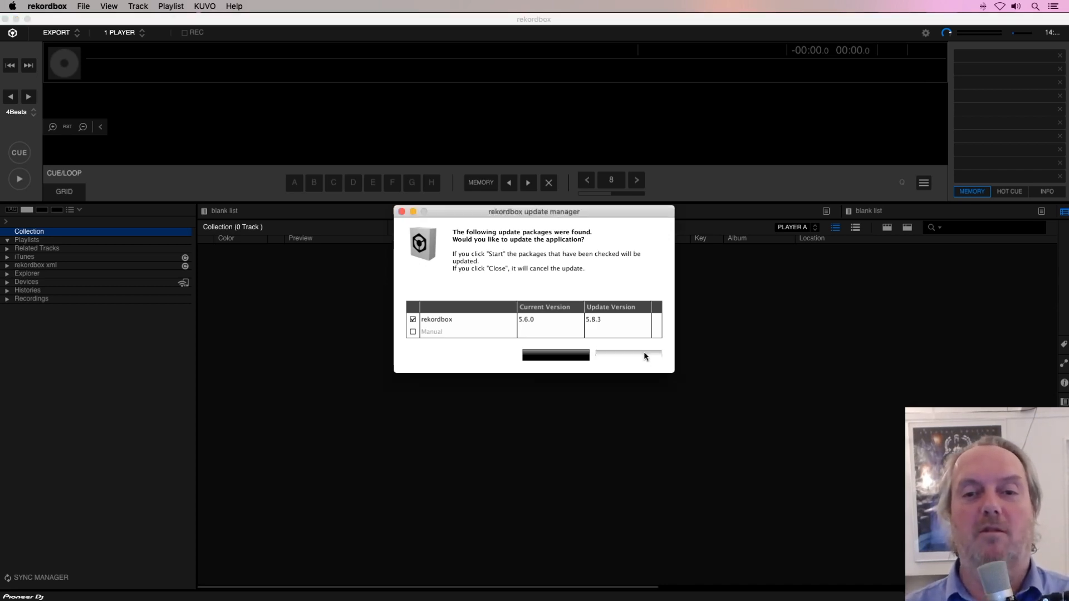
click(627, 355)
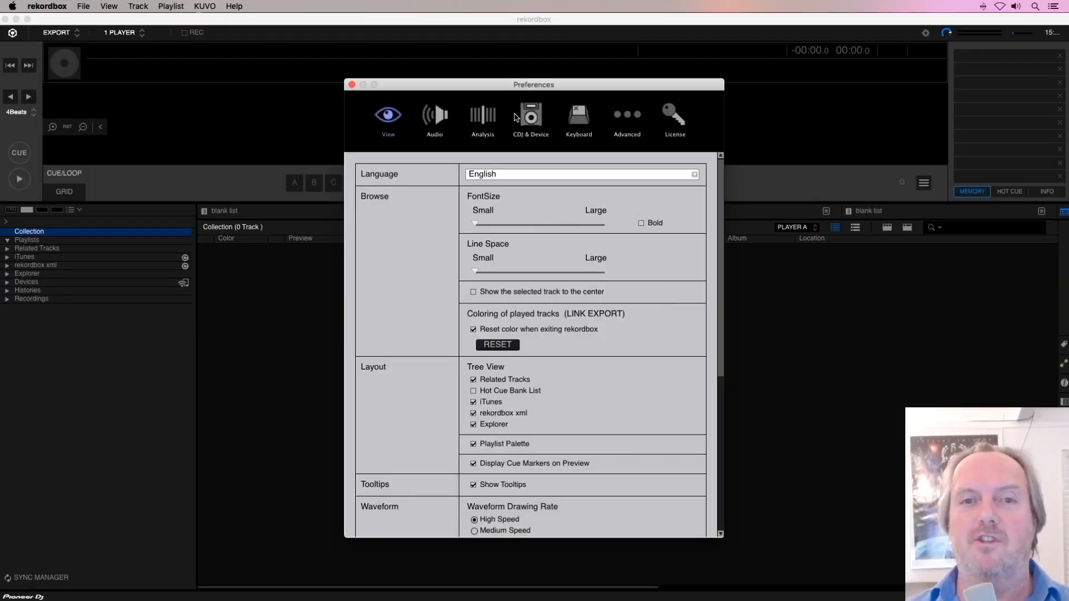
click(482, 116)
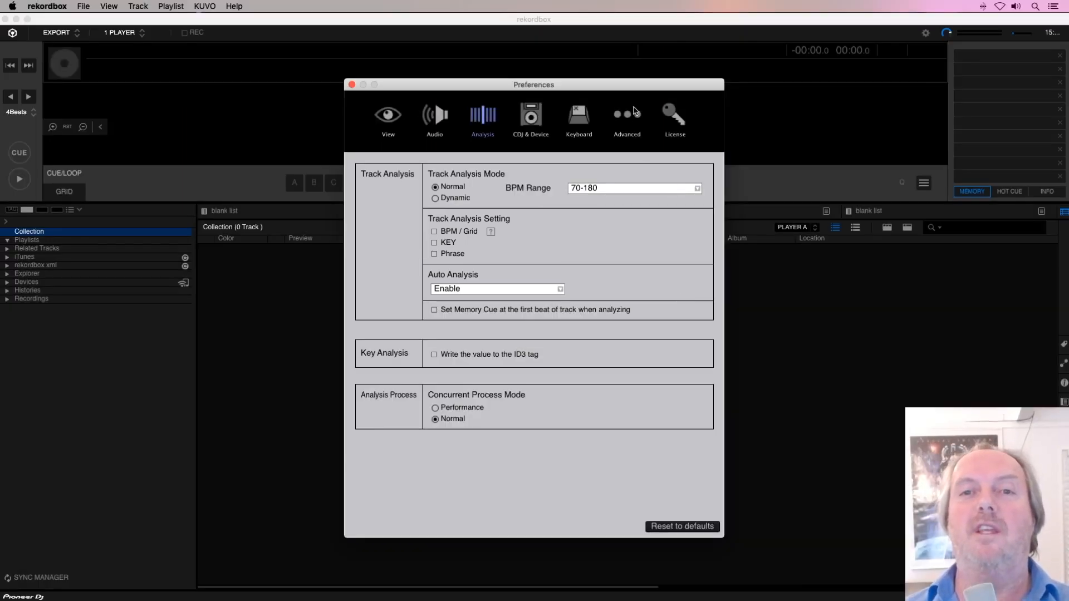
click(626, 116)
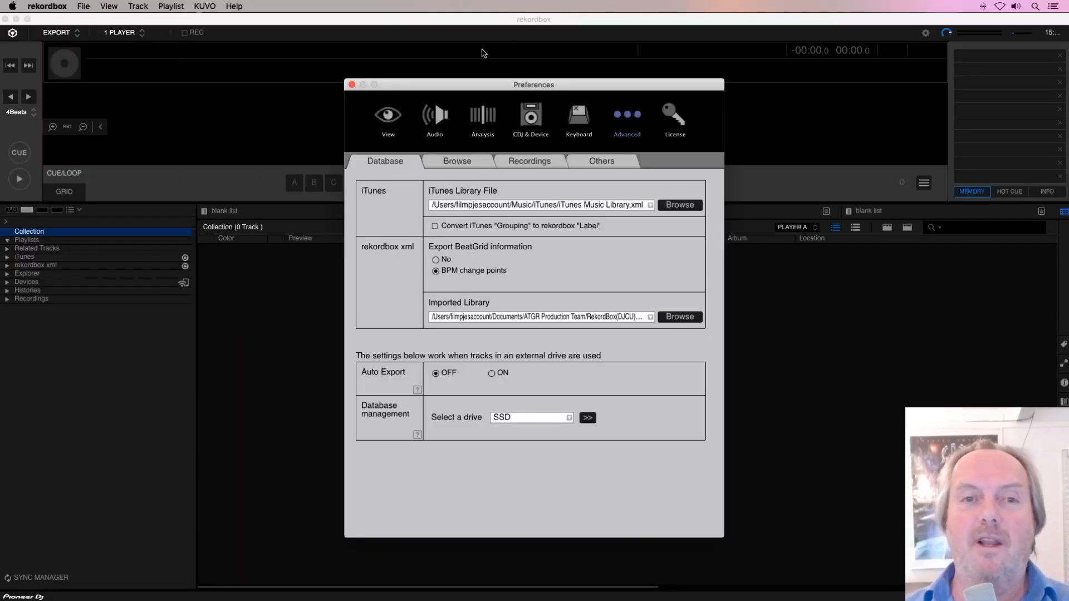
click(388, 115)
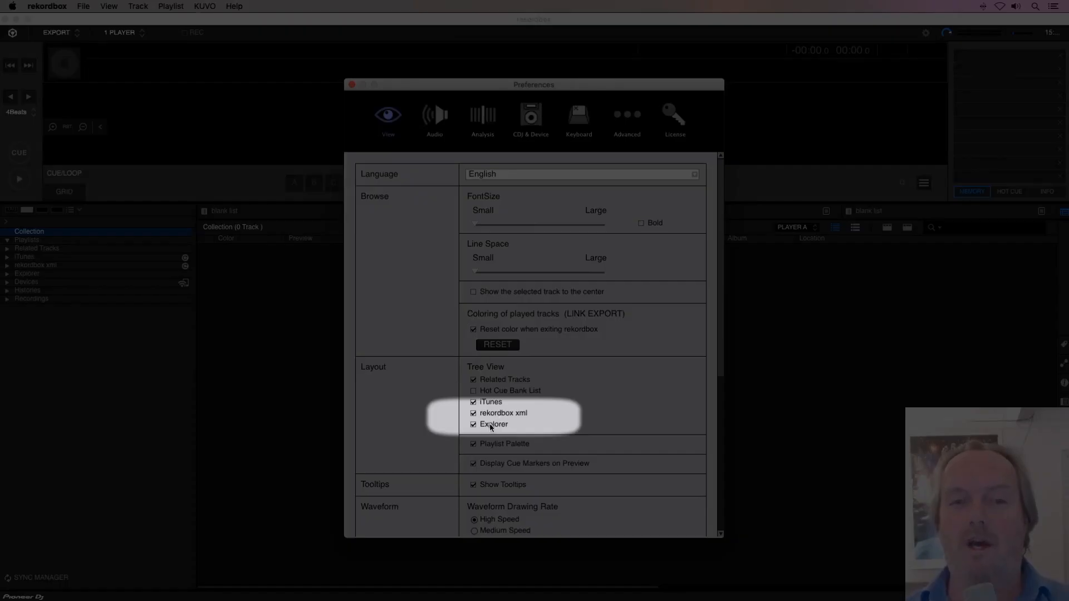
mouse_move(520, 424)
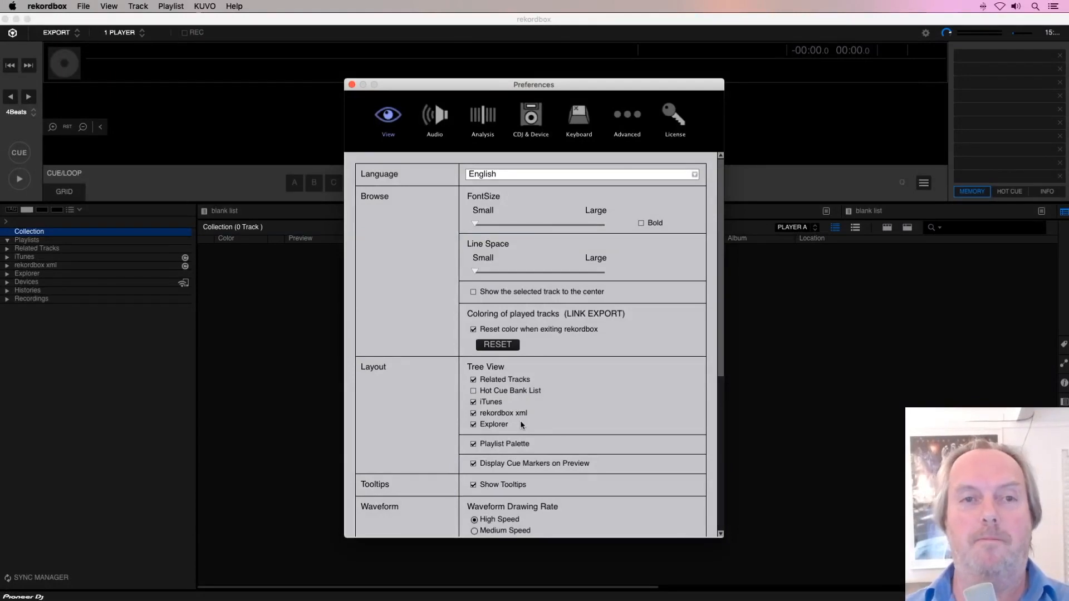
click(352, 84)
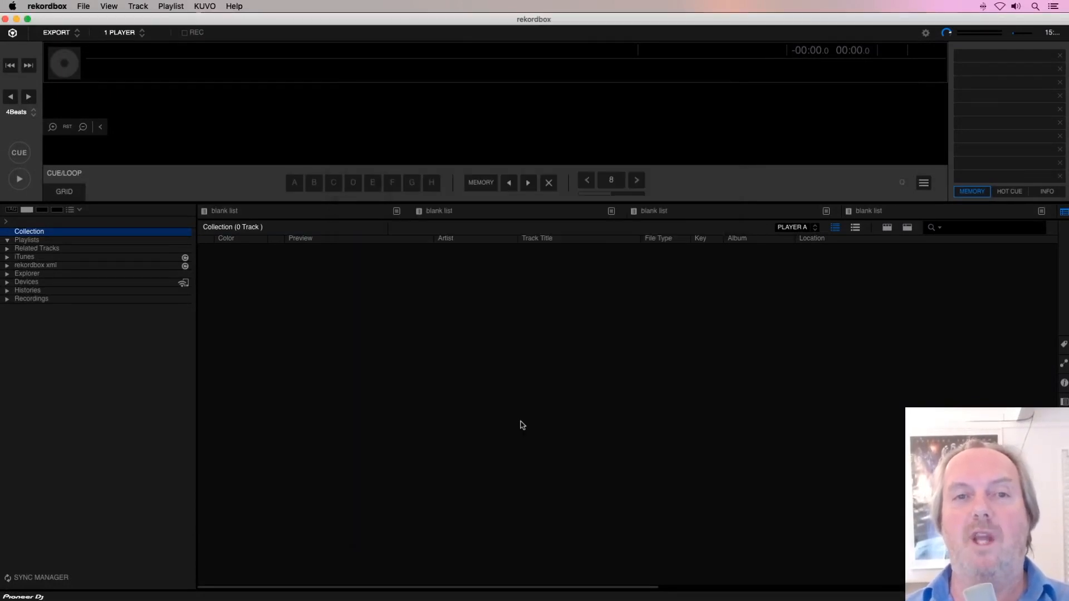
Step: Load the rekordbox xml library and expand Selected Traktor playlists and ATGR Div
click(36, 265)
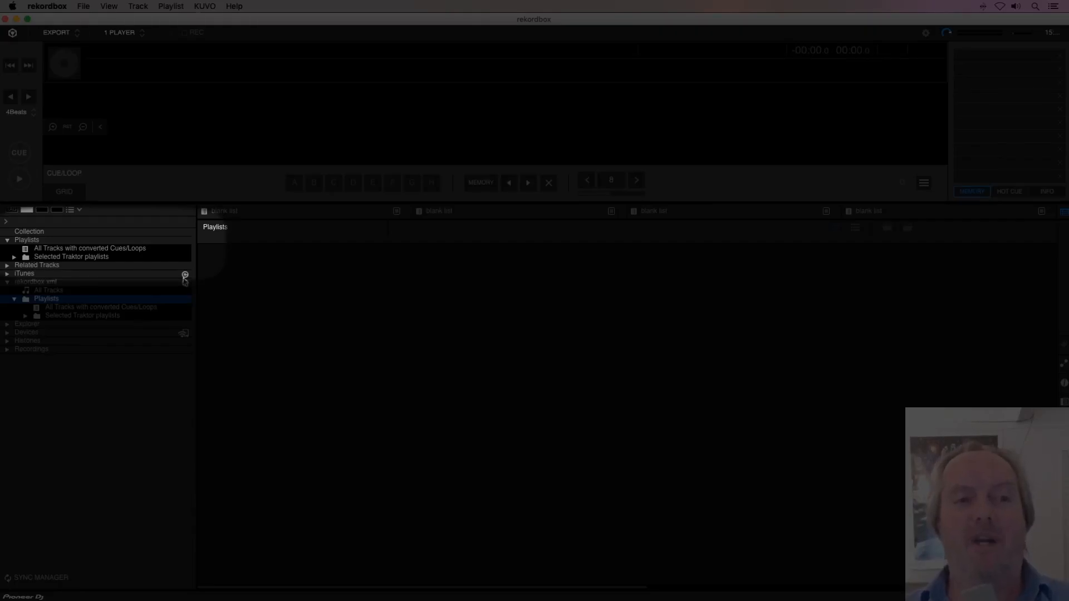
mouse_move(266, 287)
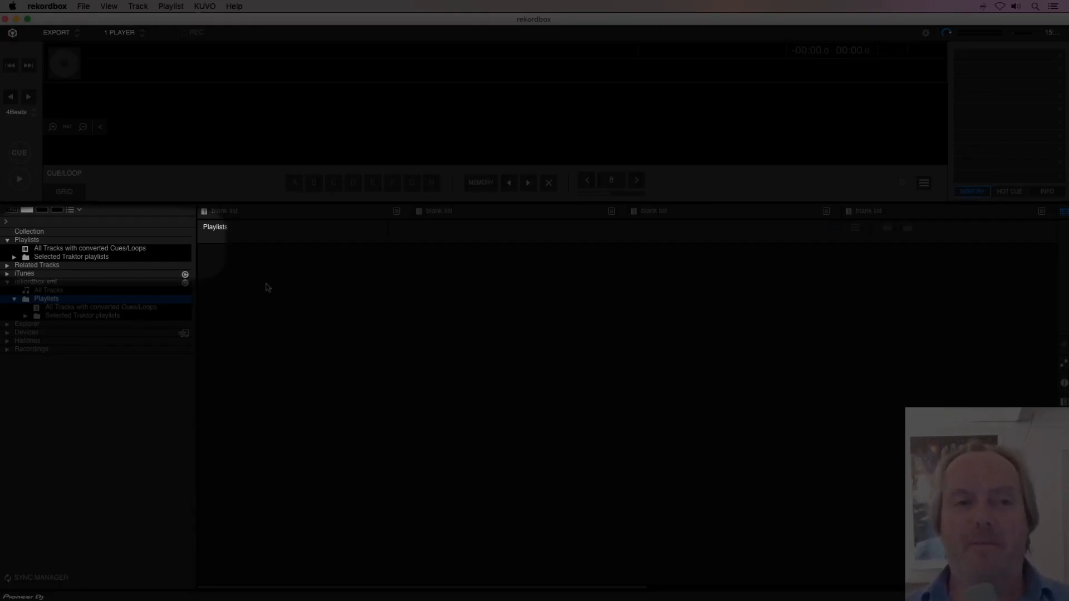
click(13, 256)
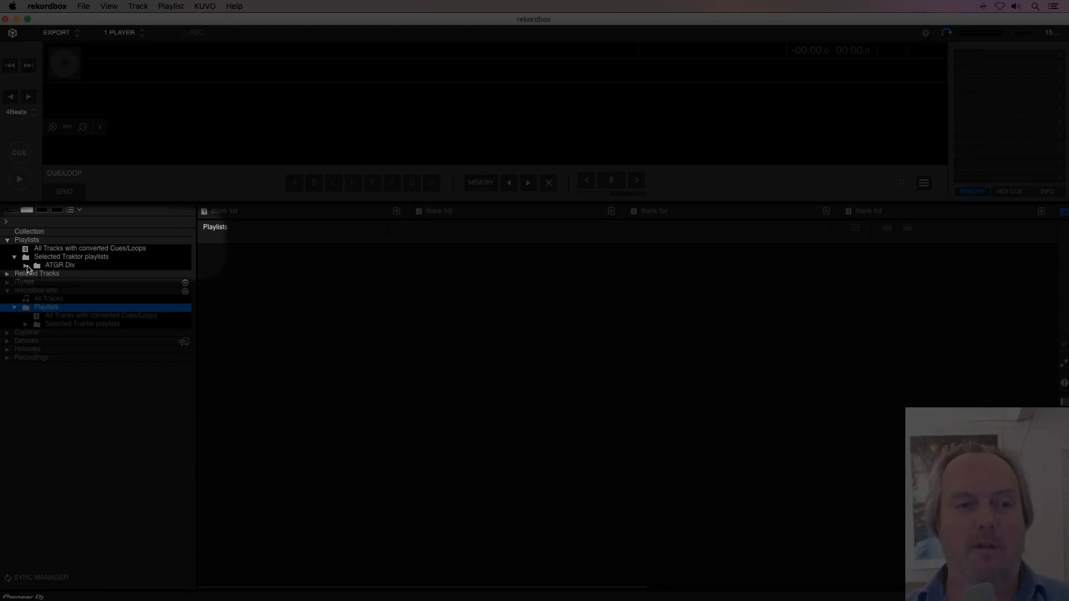
click(68, 273)
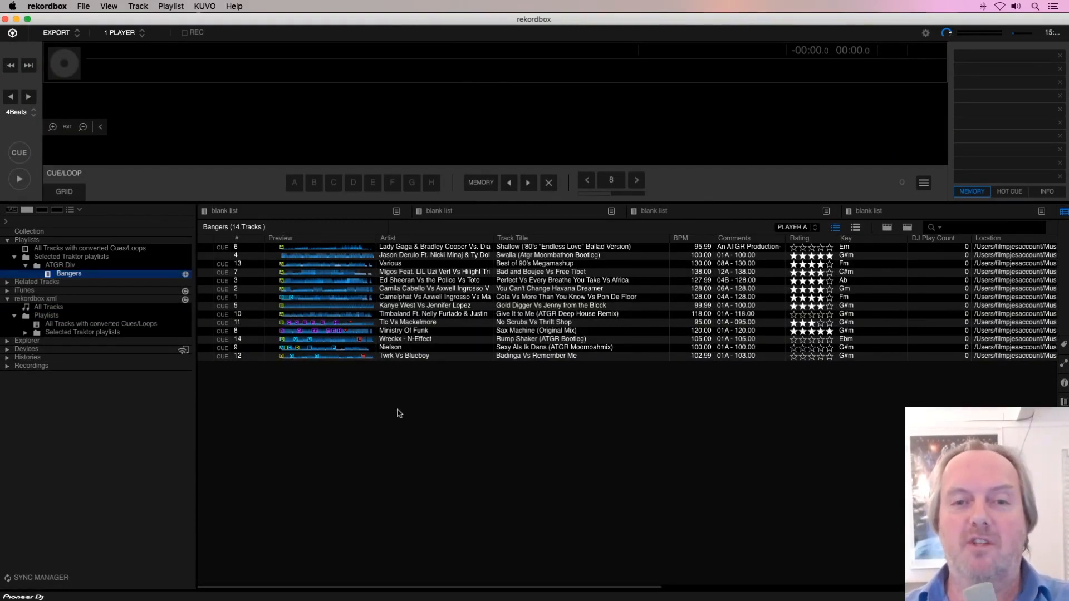
mouse_move(425, 339)
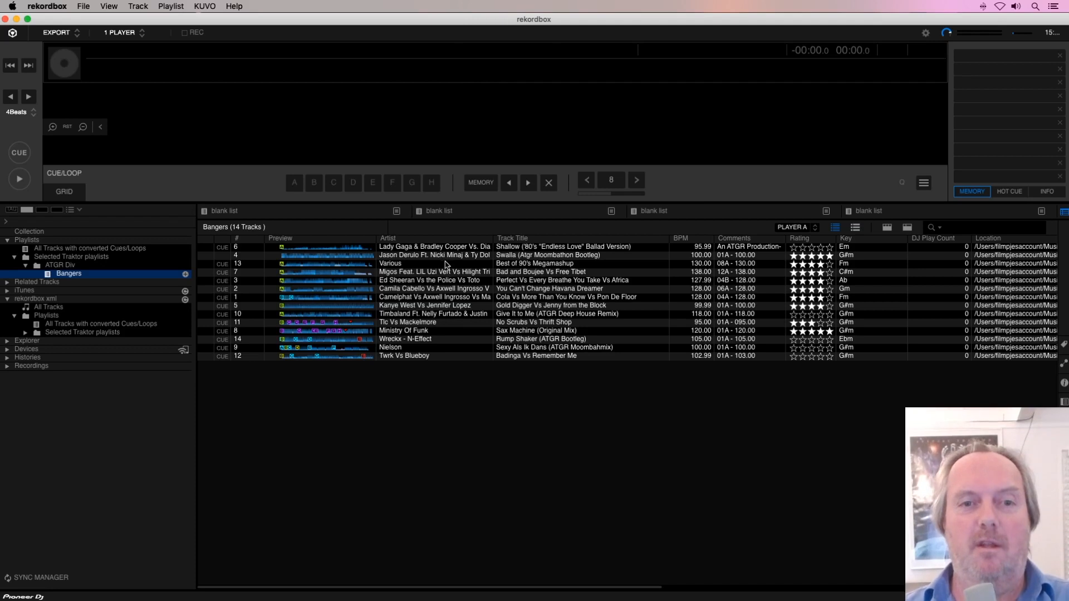
Step: Load Sax Machine (Original Mix) from Bangers onto the player
click(409, 322)
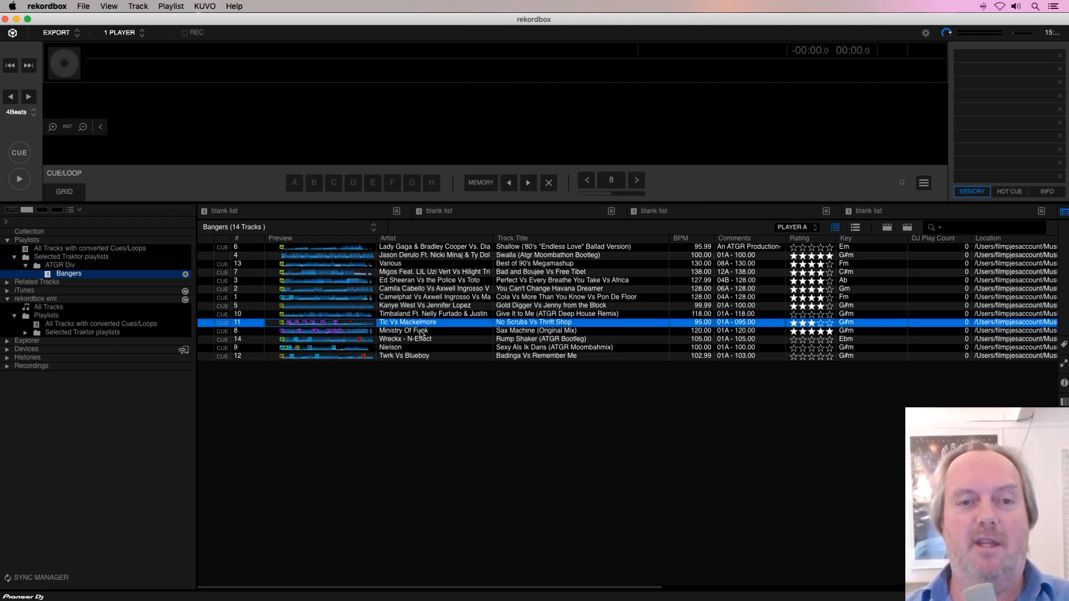
double_click(403, 331)
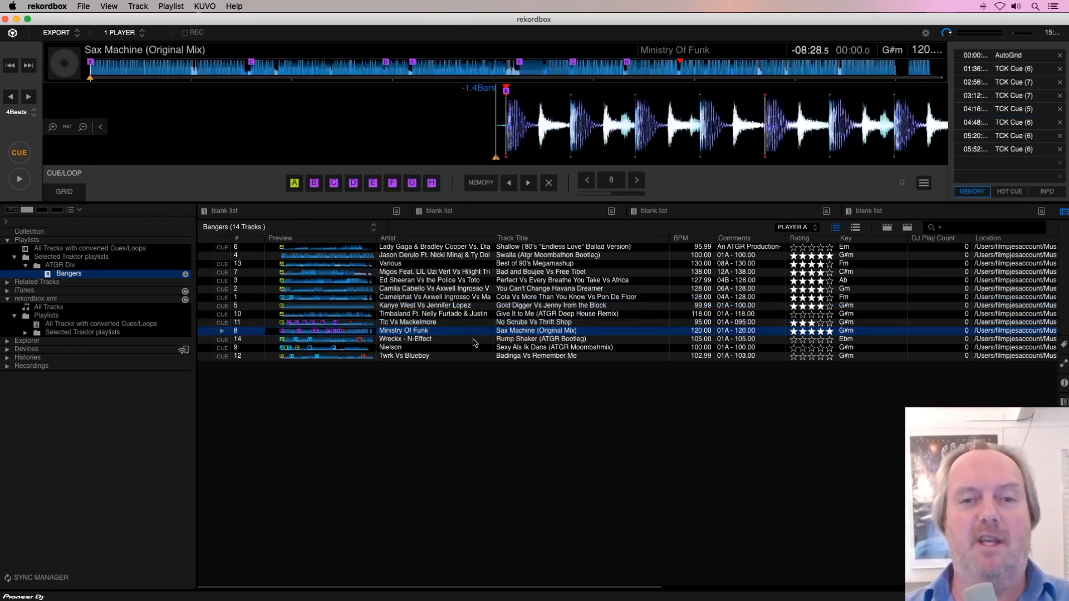